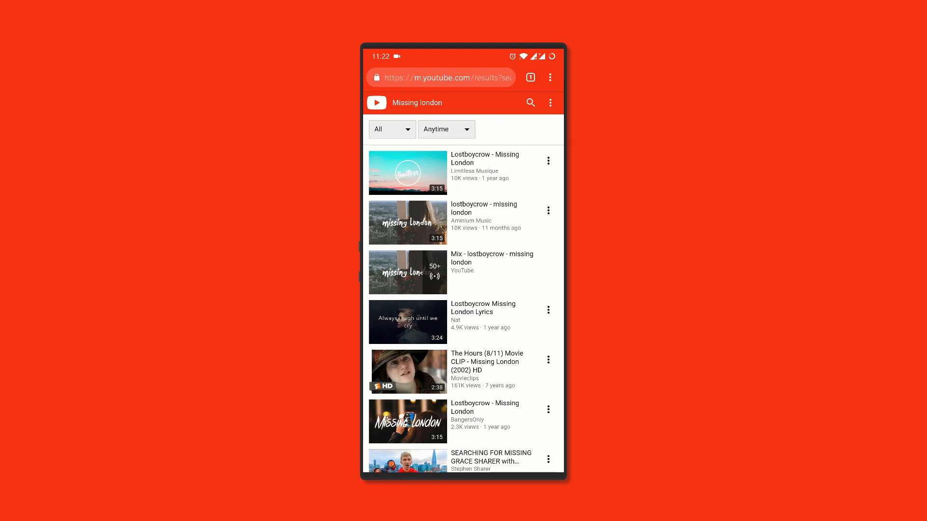
# Play 'lostboycrow - missing london' on YouTube's desktop site and keep it playing from the notification
pyautogui.click(407, 222)
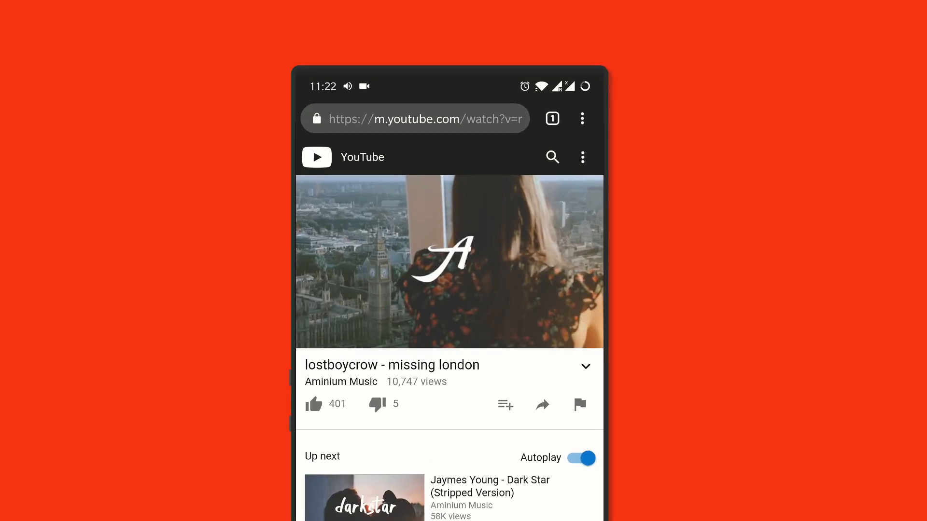
pyautogui.click(582, 118)
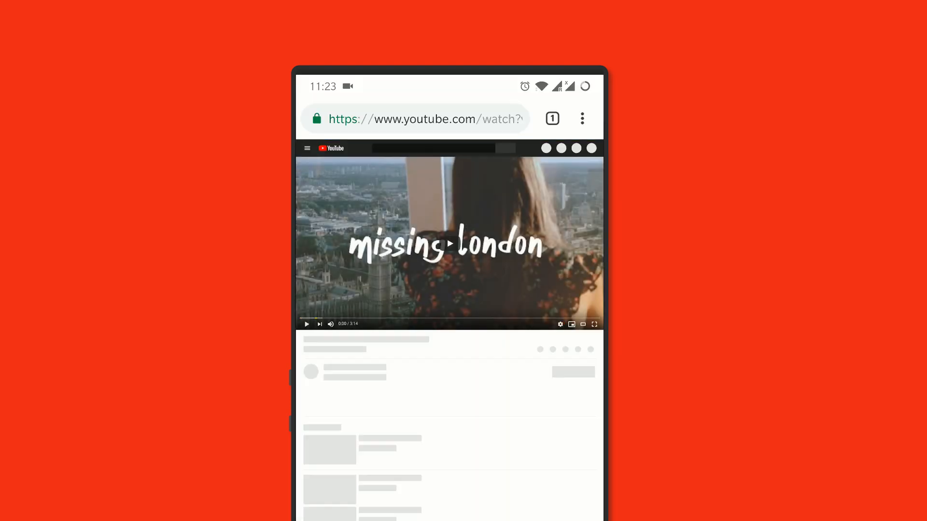
pyautogui.click(306, 324)
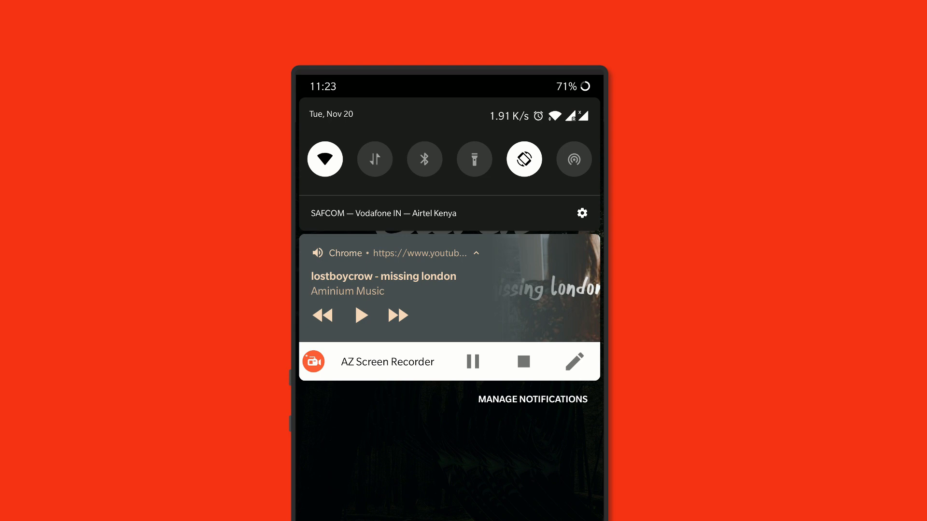
pyautogui.click(360, 315)
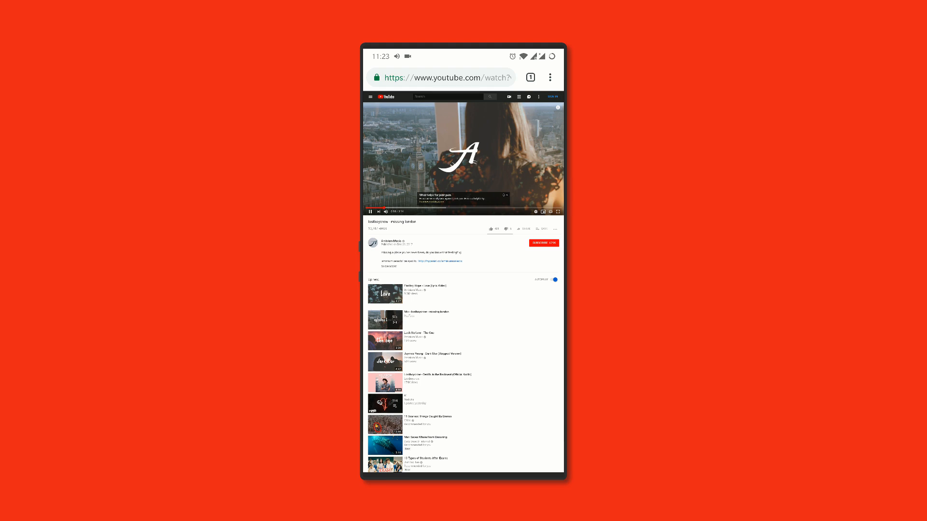
pyautogui.click(557, 211)
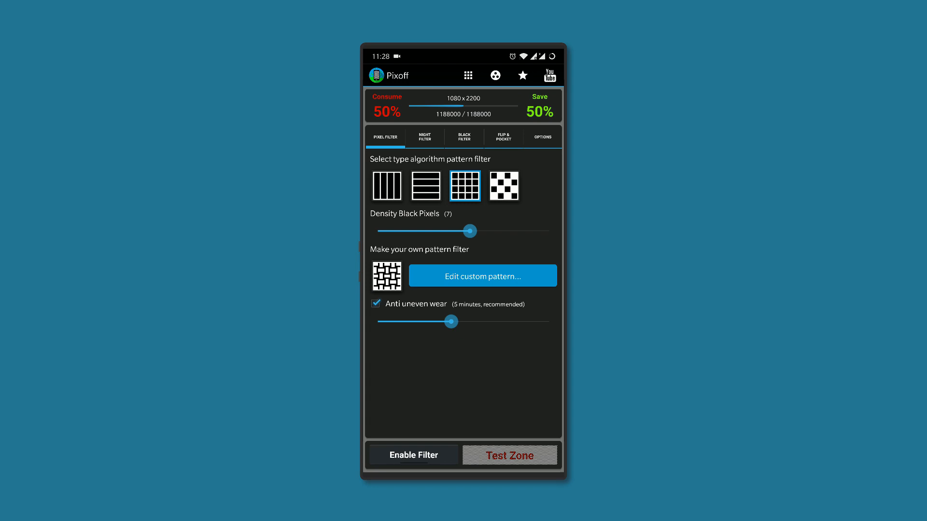
# Enable Pixoff's grid-pattern pixel filter
pyautogui.click(413, 455)
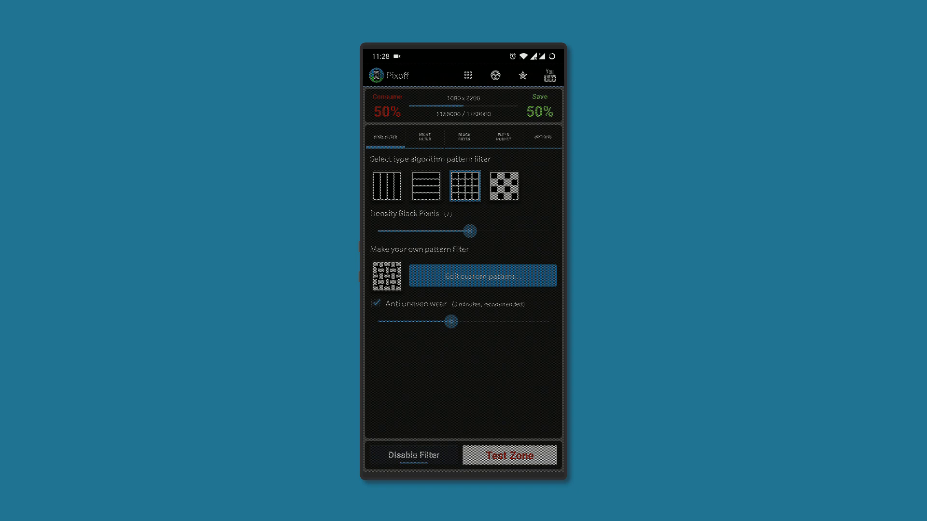
pyautogui.click(481, 276)
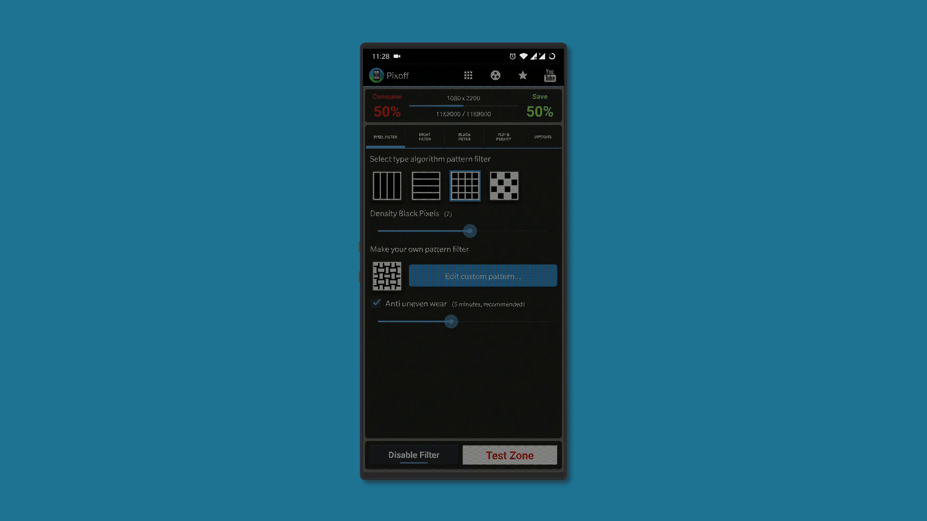
# Raise then slightly lower the night filter's green level and reduce its opacity
pyautogui.click(425, 137)
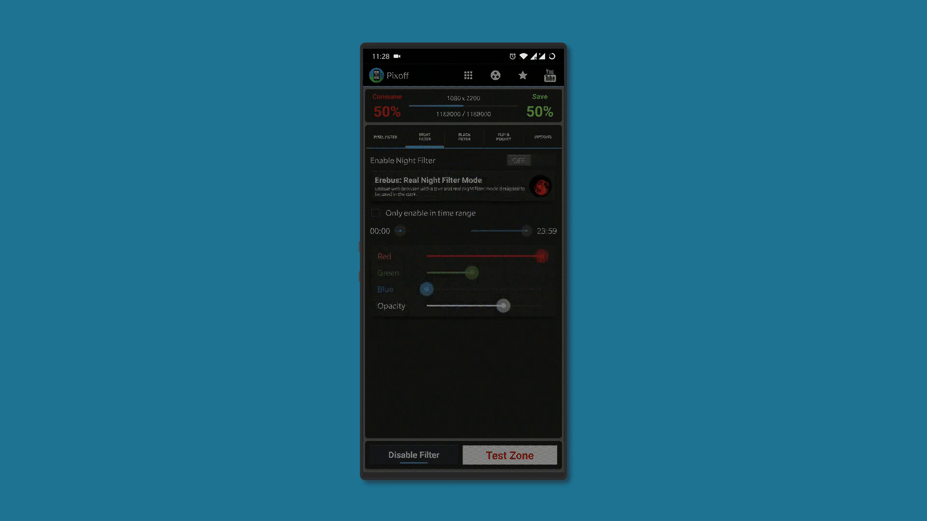
pyautogui.moveTo(471, 271); pyautogui.dragTo(505, 273)
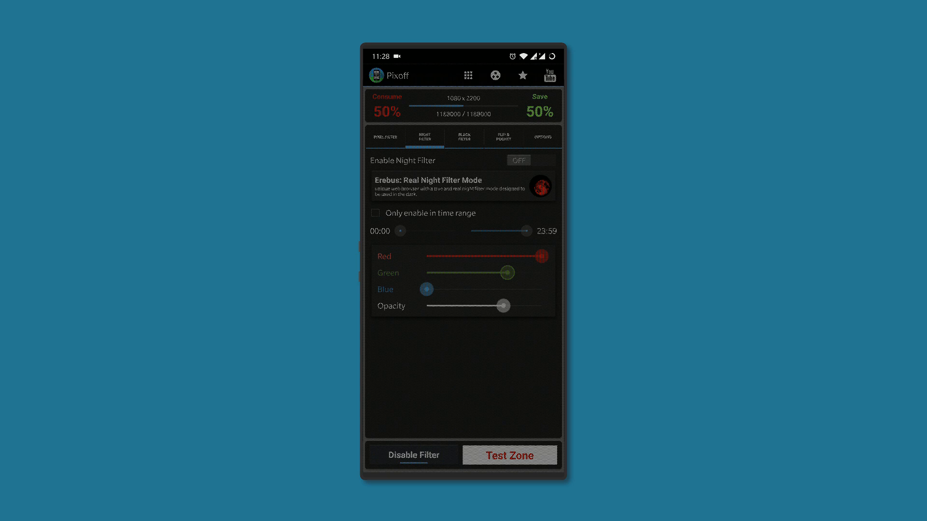
pyautogui.moveTo(506, 272); pyautogui.dragTo(476, 272)
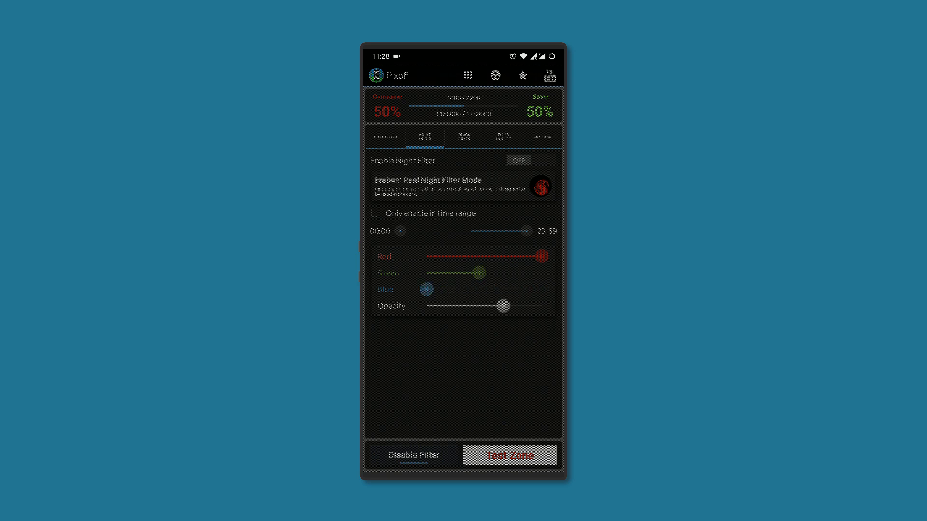
pyautogui.moveTo(503, 305); pyautogui.dragTo(482, 306)
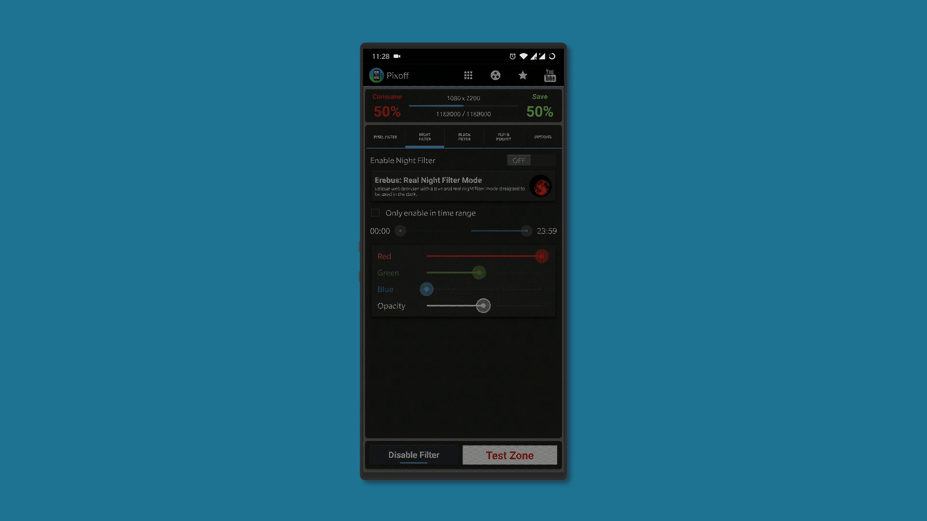
pyautogui.click(504, 137)
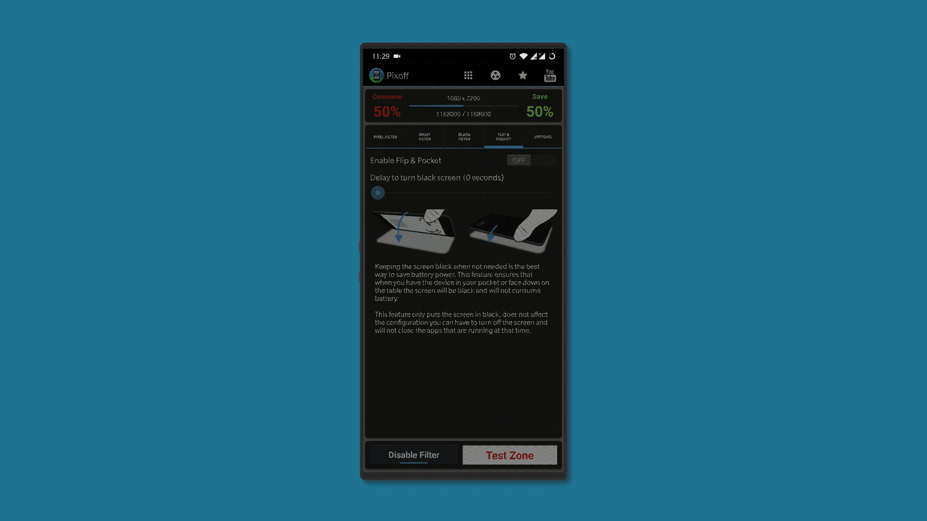
# Switch on Enable Flip & Pocket to black out the screen when face down
pyautogui.click(518, 160)
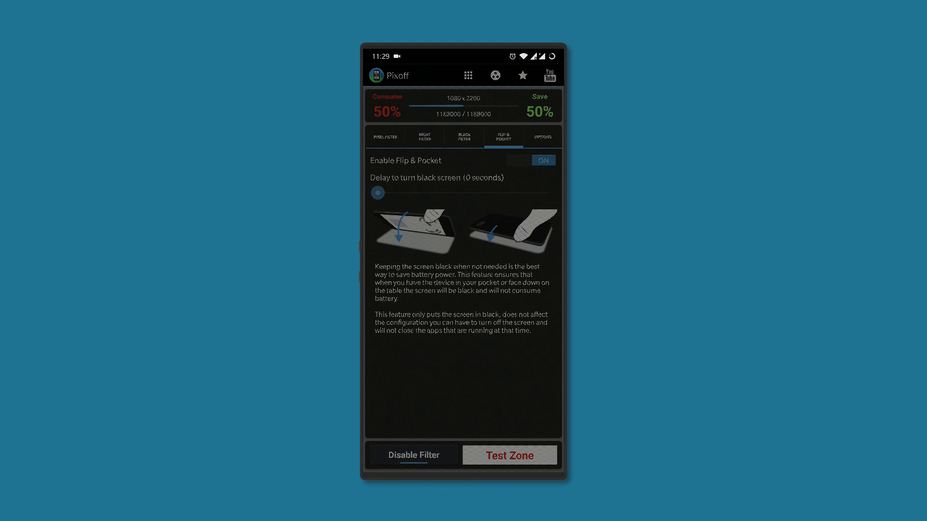
pyautogui.click(548, 136)
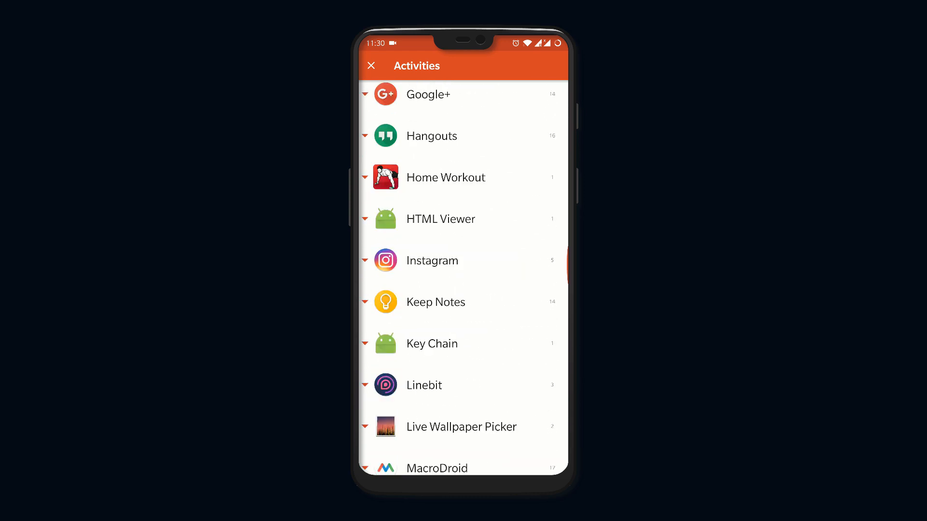
# Scroll the activities list down to System UI and launch System UI Tuner
pyautogui.scroll(-3)
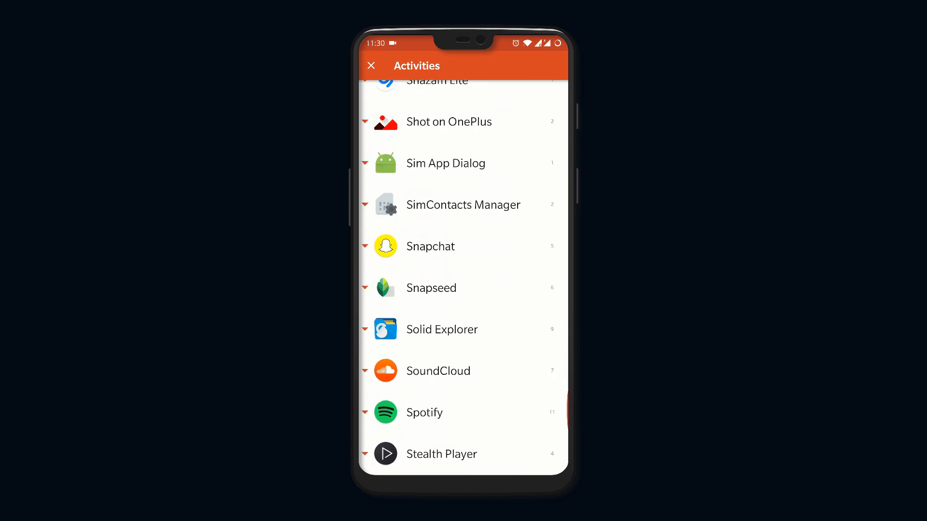
pyautogui.scroll(-3)
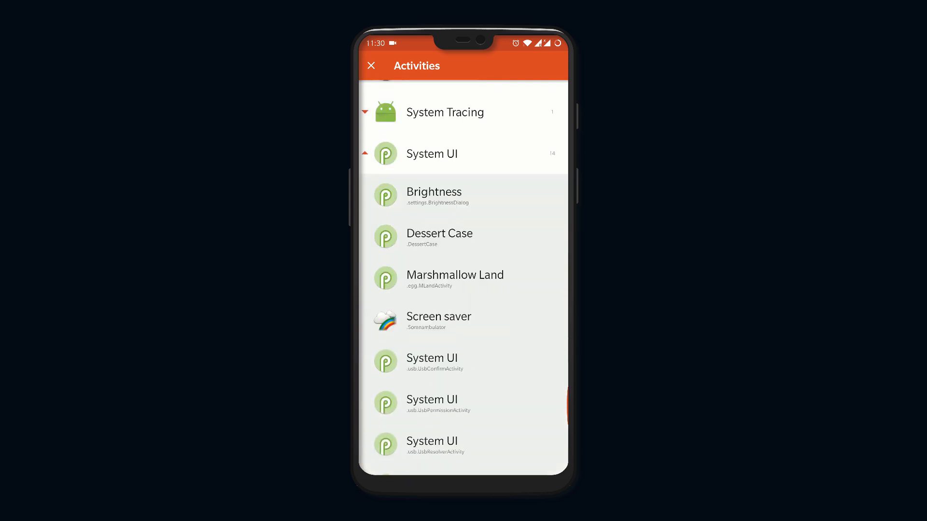
pyautogui.click(371, 66)
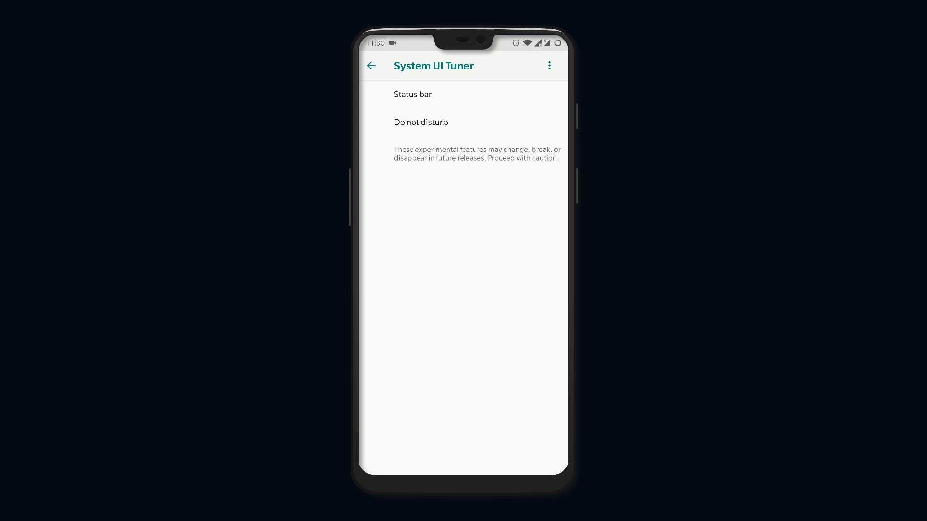
pyautogui.click(413, 94)
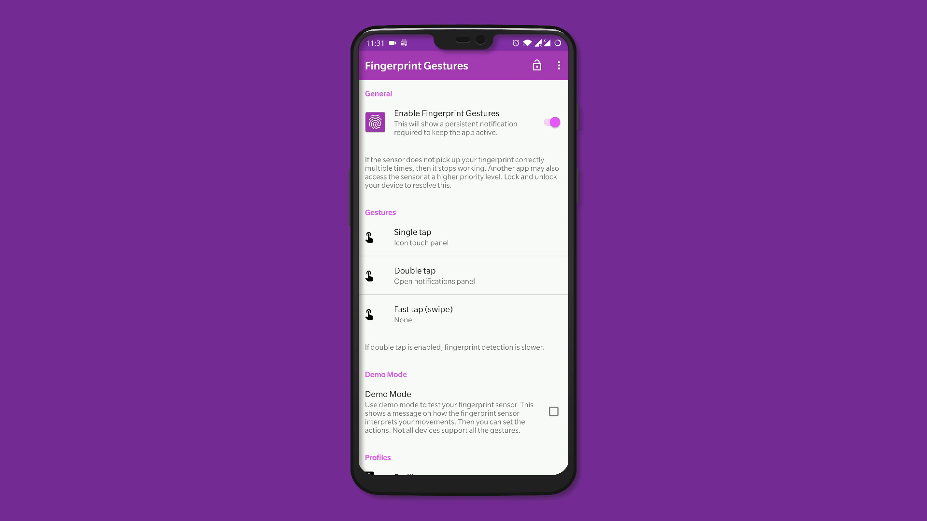
# Scroll through the single-tap action options, then check the 1000ms double tap delay
pyautogui.click(434, 237)
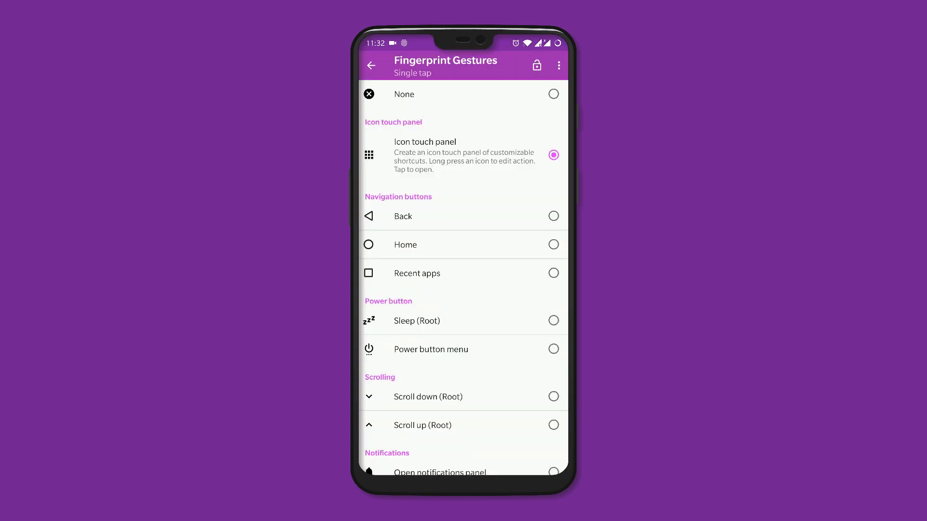
pyautogui.scroll(-3)
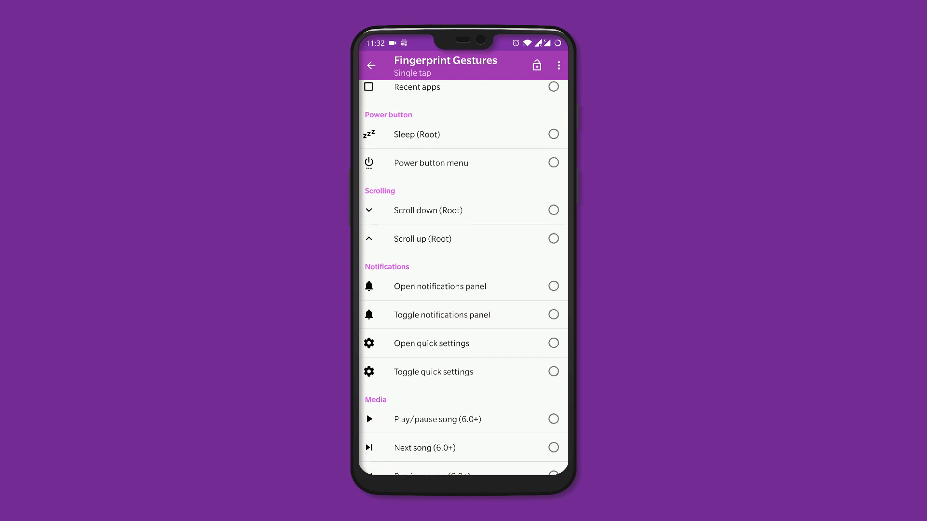
pyautogui.scroll(-3)
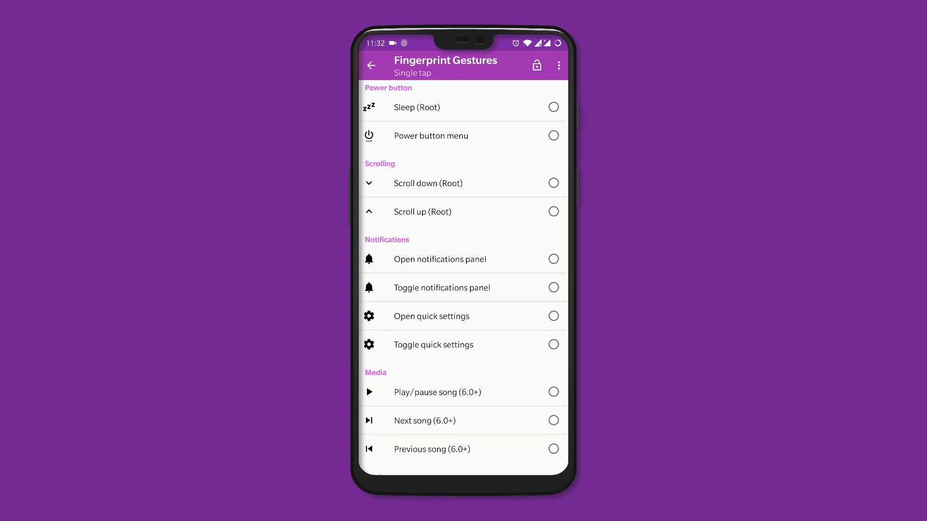
pyautogui.scroll(-3)
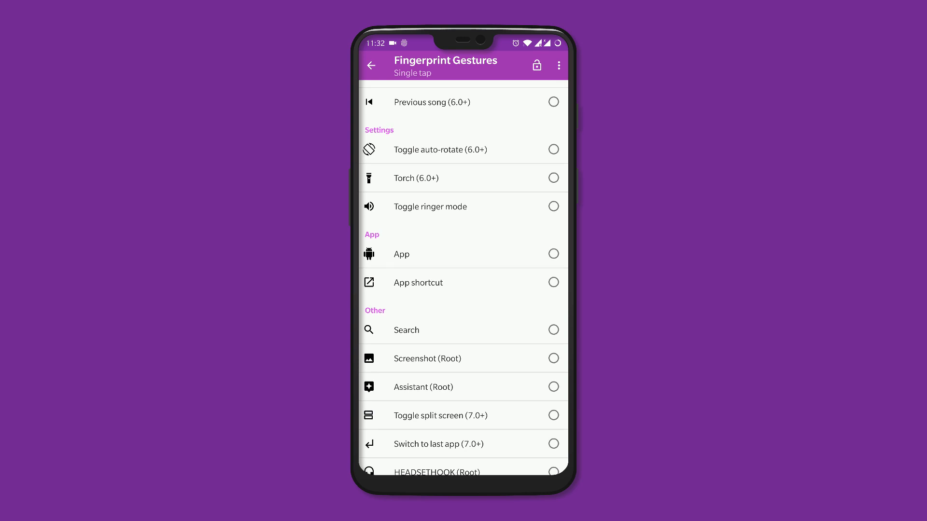
pyautogui.click(371, 65)
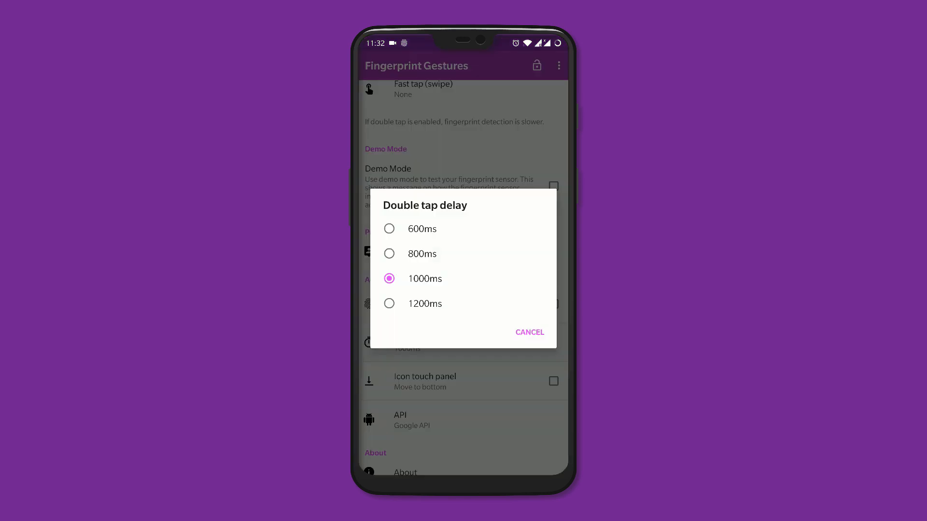
pyautogui.click(530, 333)
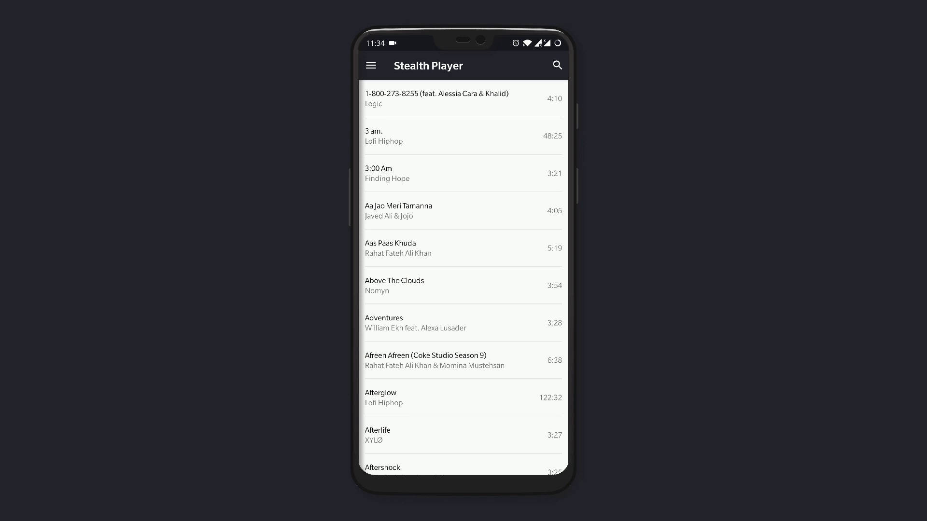
pyautogui.scroll(-3)
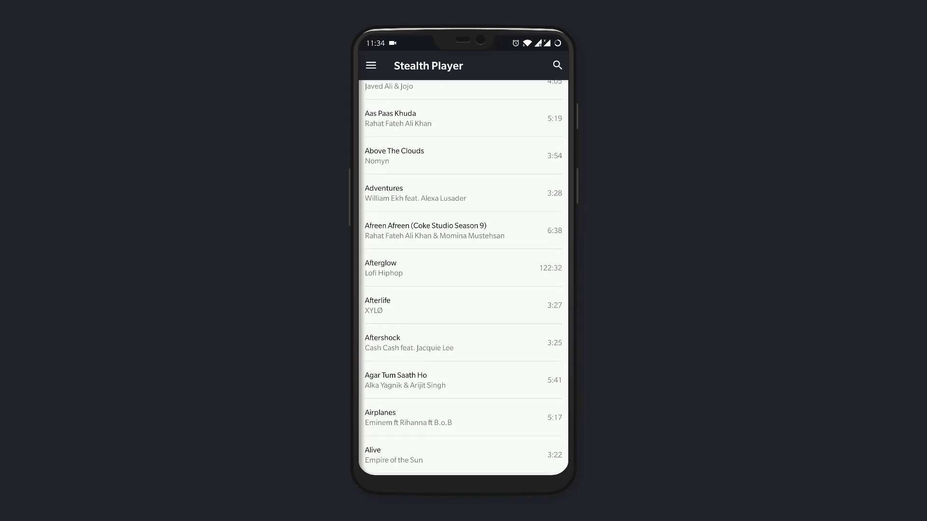
pyautogui.scroll(-3)
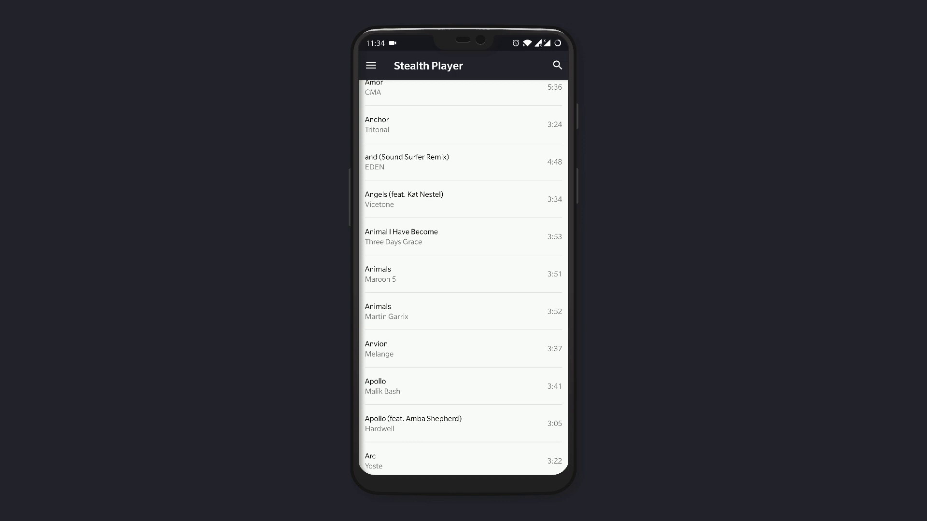
pyautogui.scroll(-3)
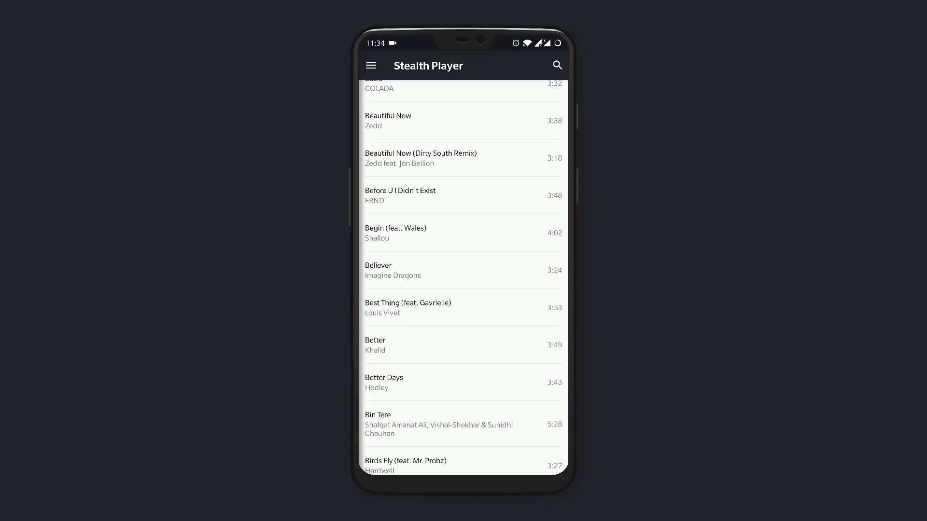
pyautogui.scroll(-3)
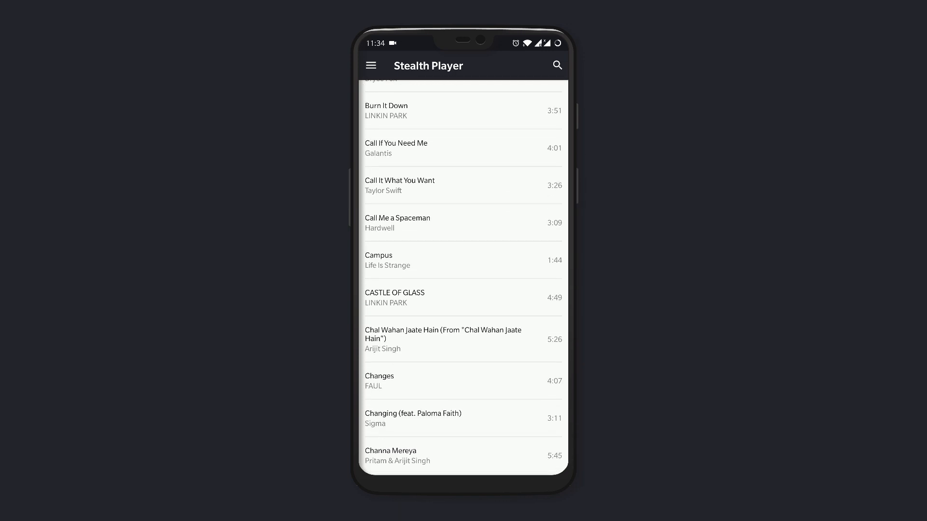
pyautogui.scroll(-3)
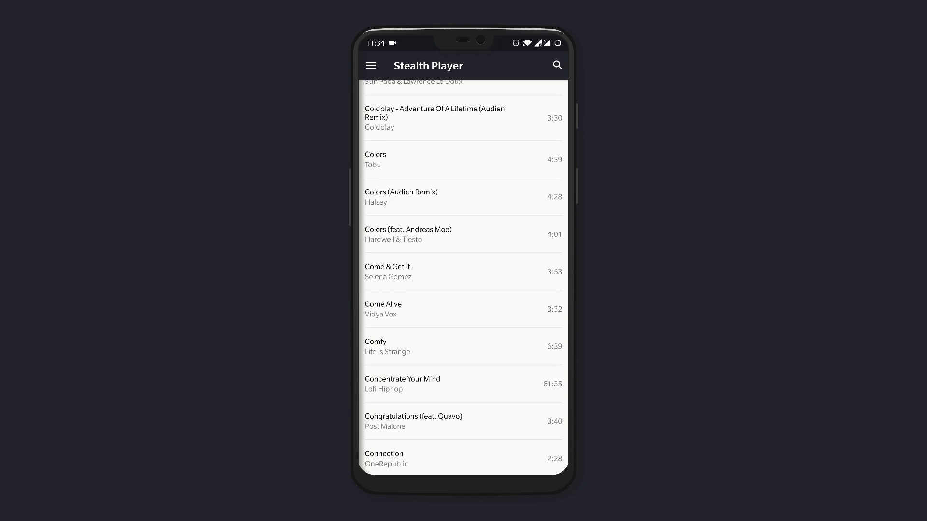
pyautogui.scroll(-3)
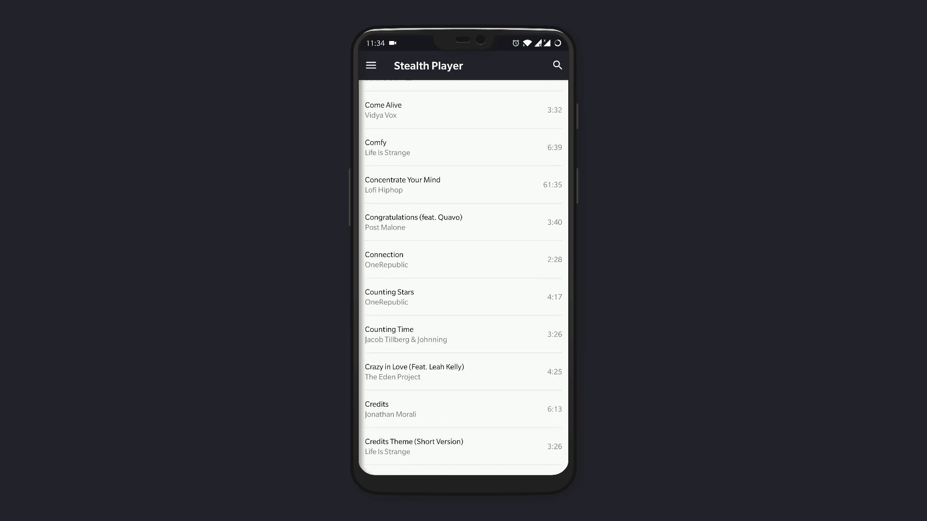
pyautogui.scroll(-3)
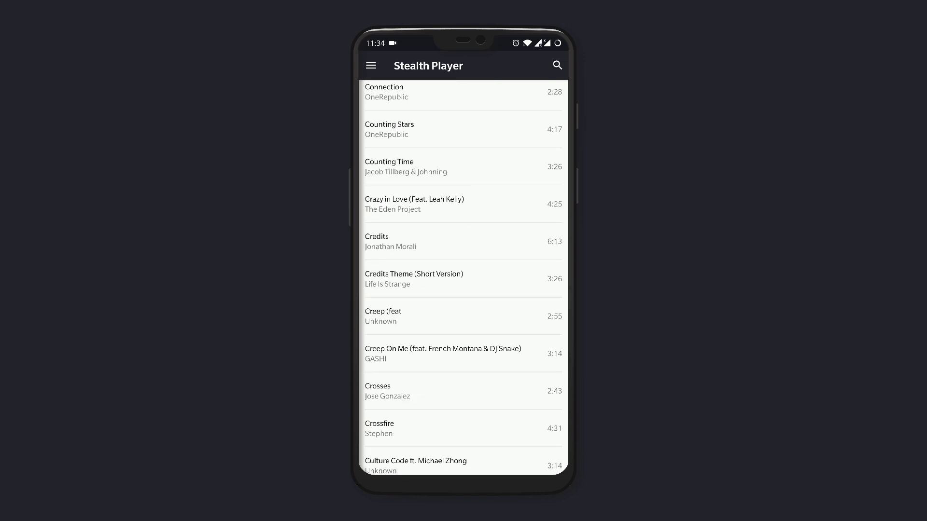
pyautogui.click(398, 428)
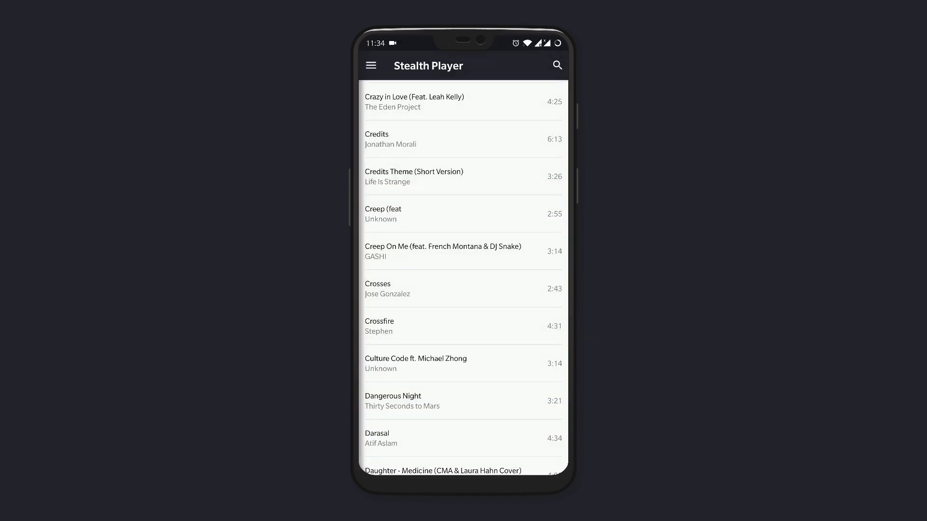
pyautogui.click(370, 65)
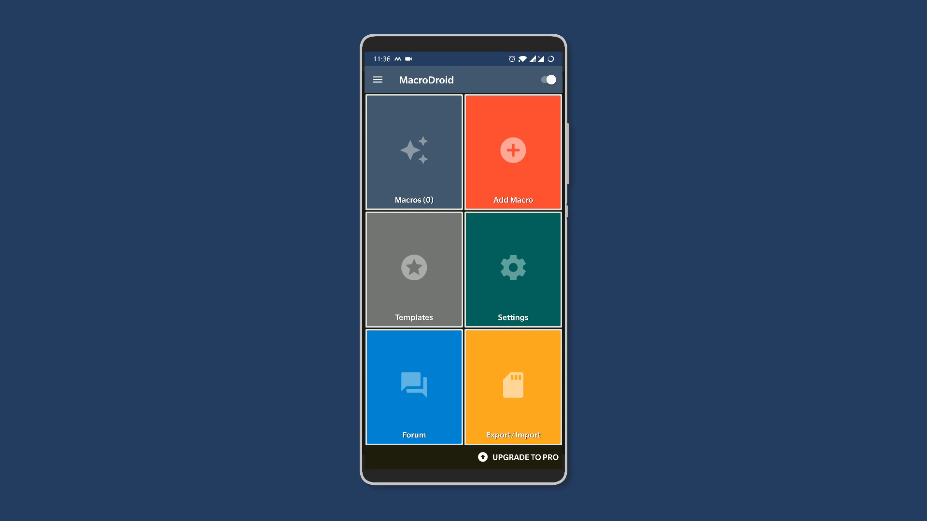
pyautogui.click(512, 150)
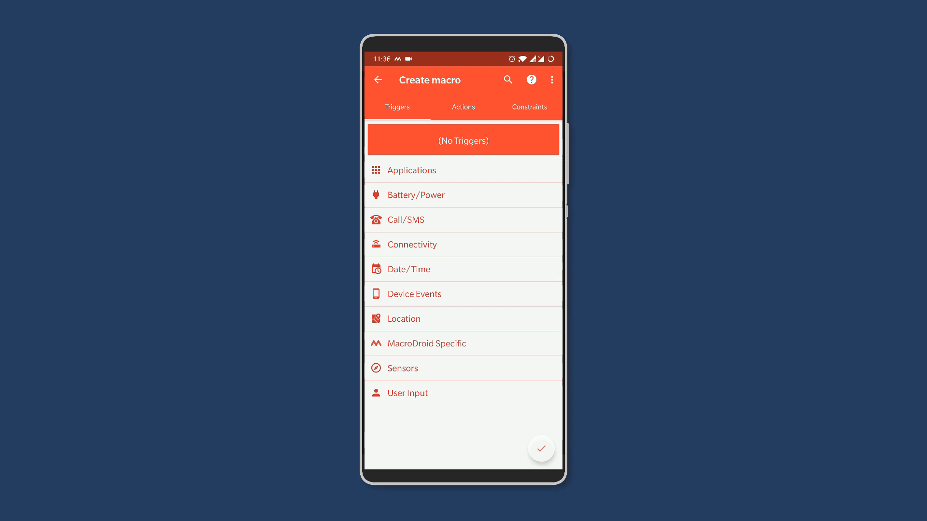
pyautogui.click(412, 170)
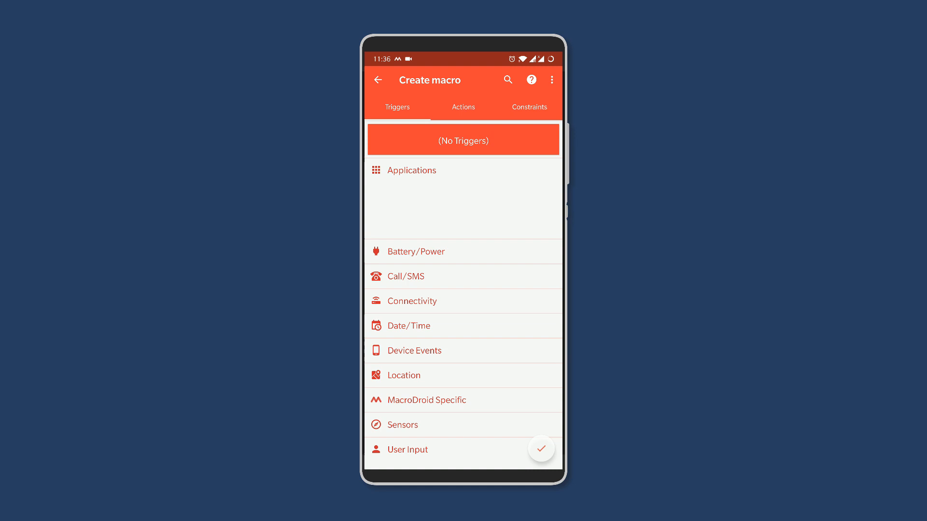
pyautogui.click(411, 170)
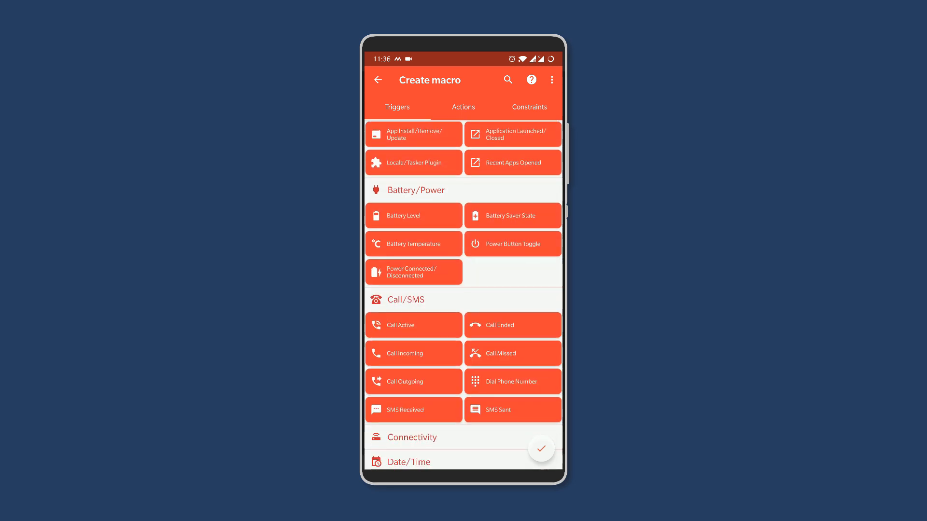
pyautogui.scroll(-3)
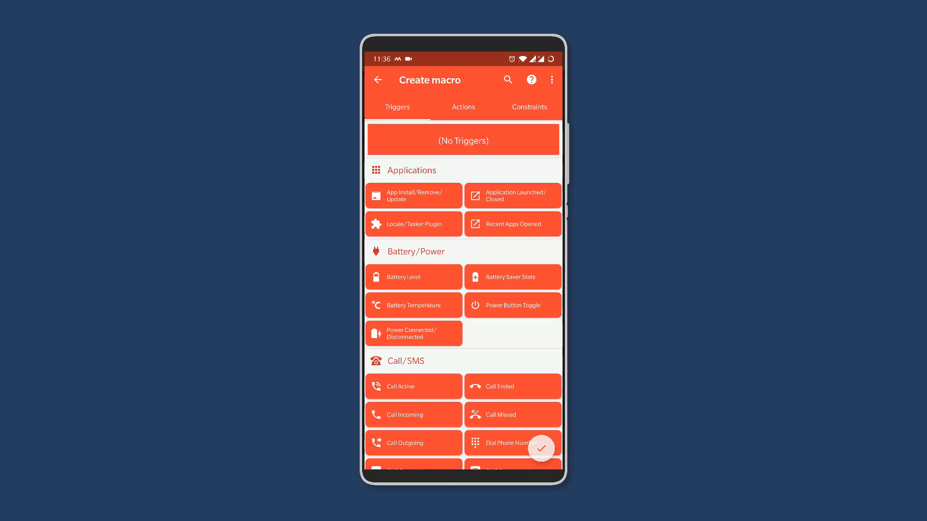
pyautogui.click(463, 107)
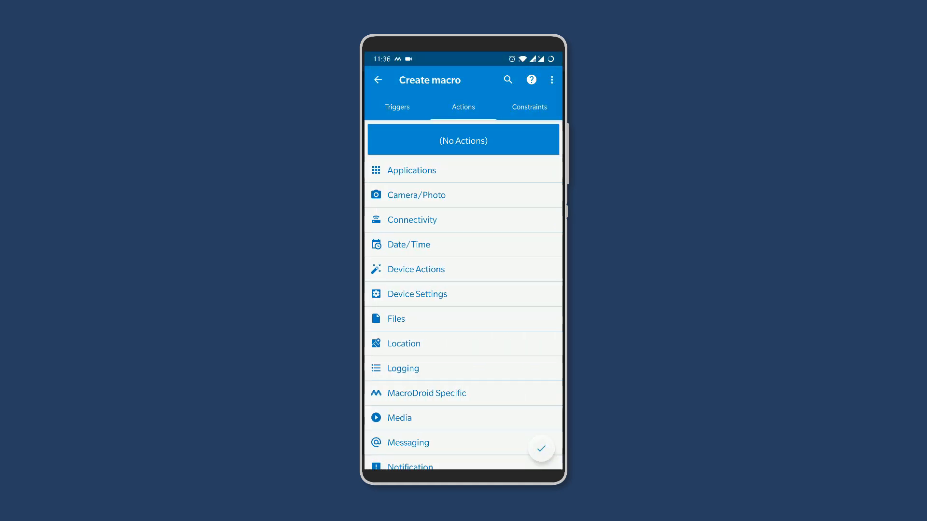
pyautogui.scroll(-3)
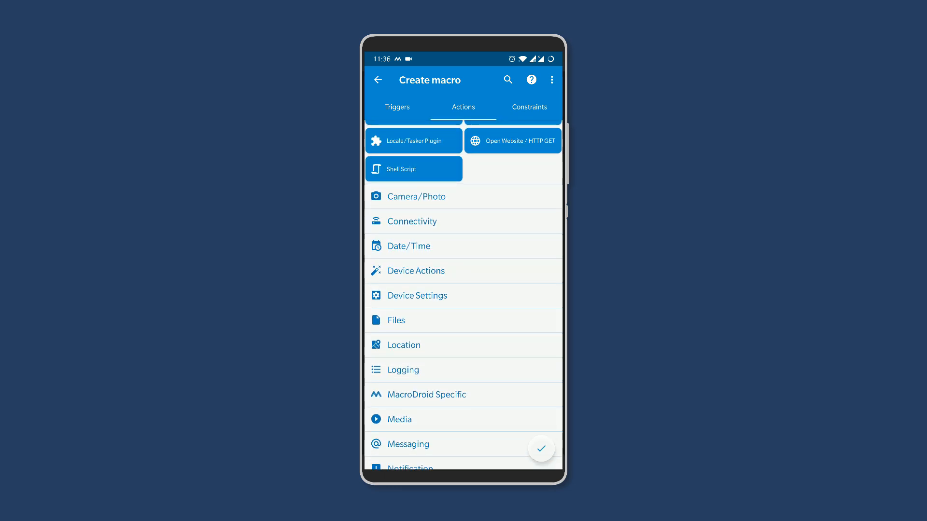
pyautogui.click(529, 106)
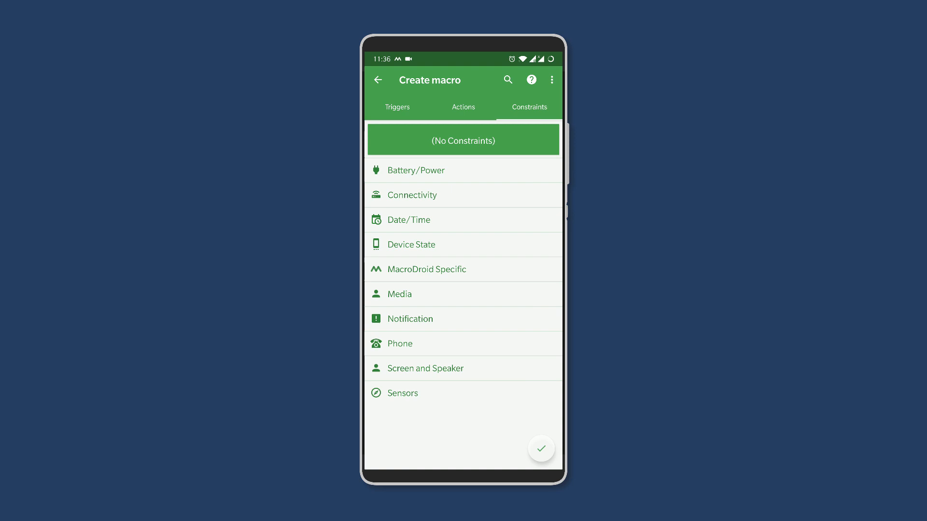
pyautogui.click(436, 170)
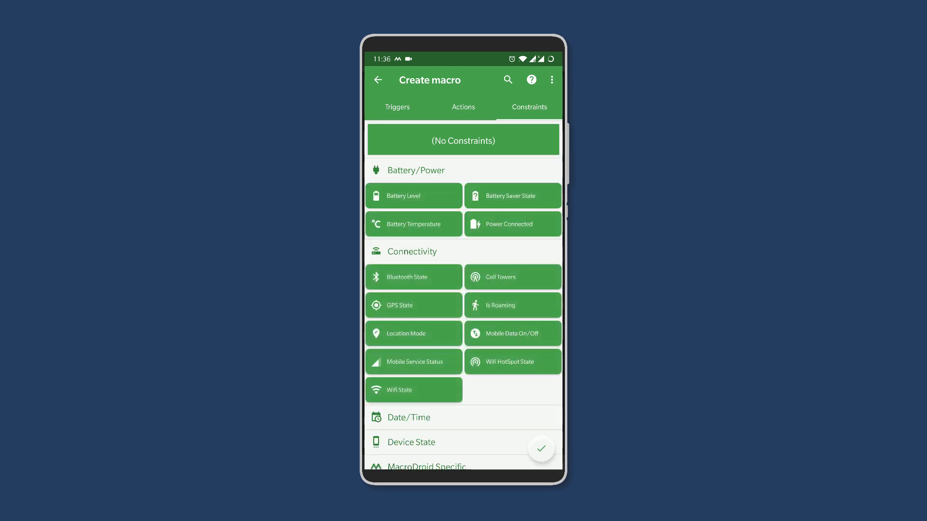
pyautogui.click(378, 79)
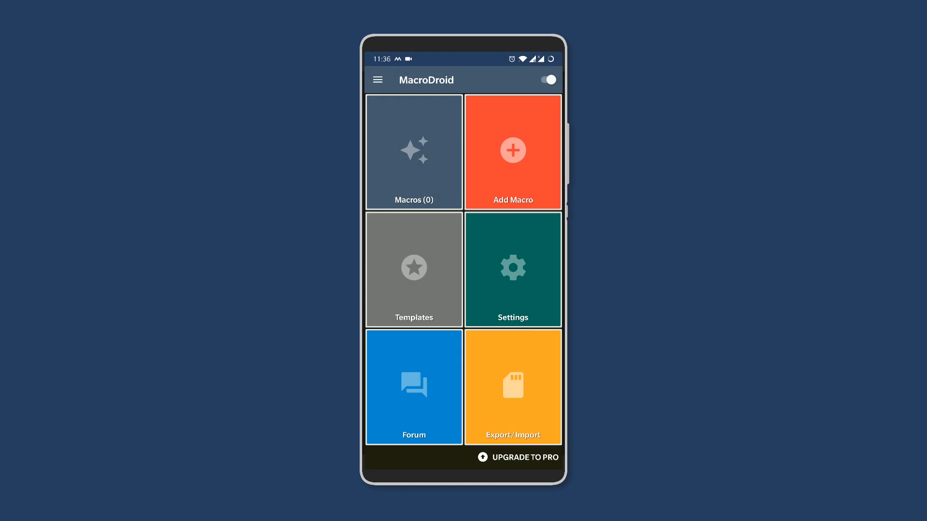
# Open MacroDroid's Templates and scroll through the local template macros
pyautogui.click(413, 270)
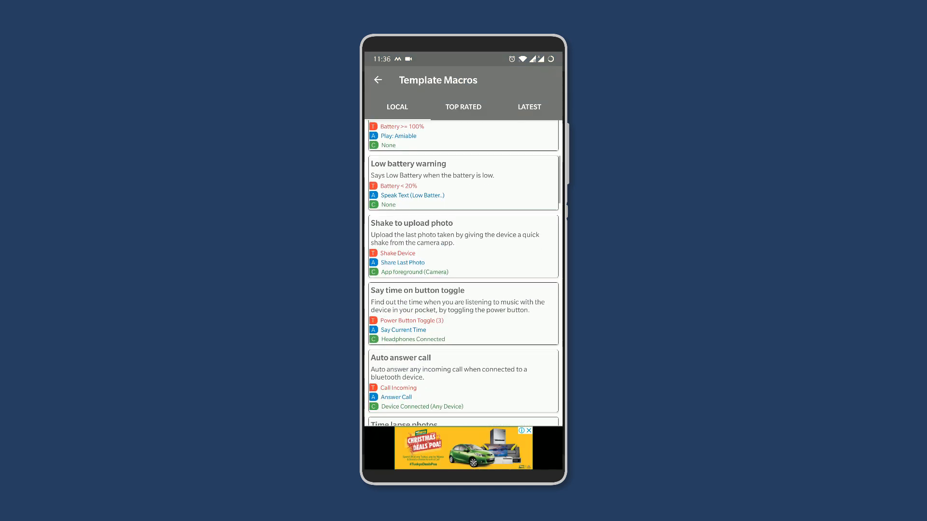
pyautogui.scroll(-3)
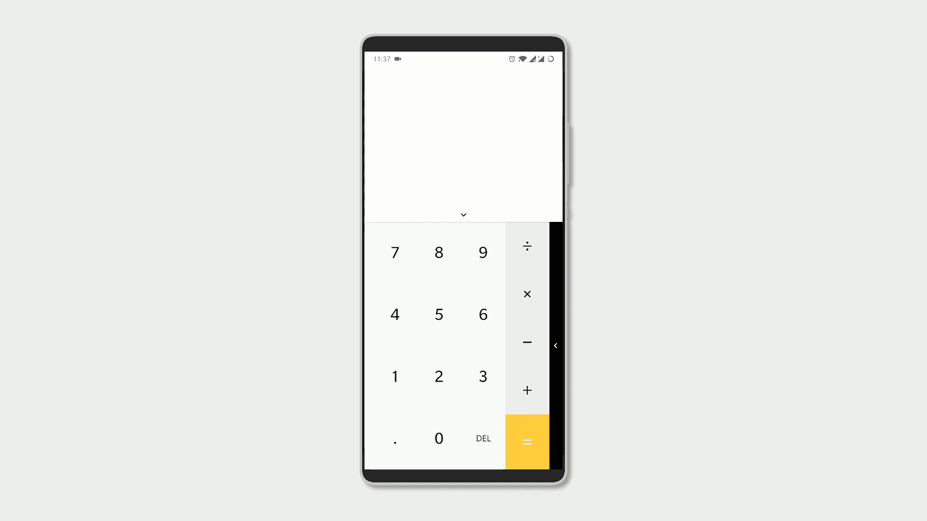
# Enter 1 followed by the plus sign on the calculator
pyautogui.click(395, 376)
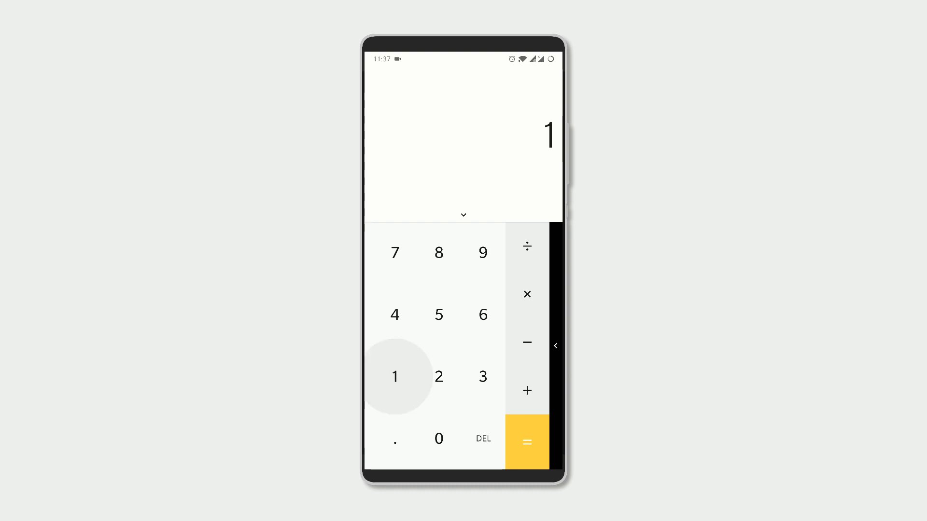
pyautogui.click(527, 391)
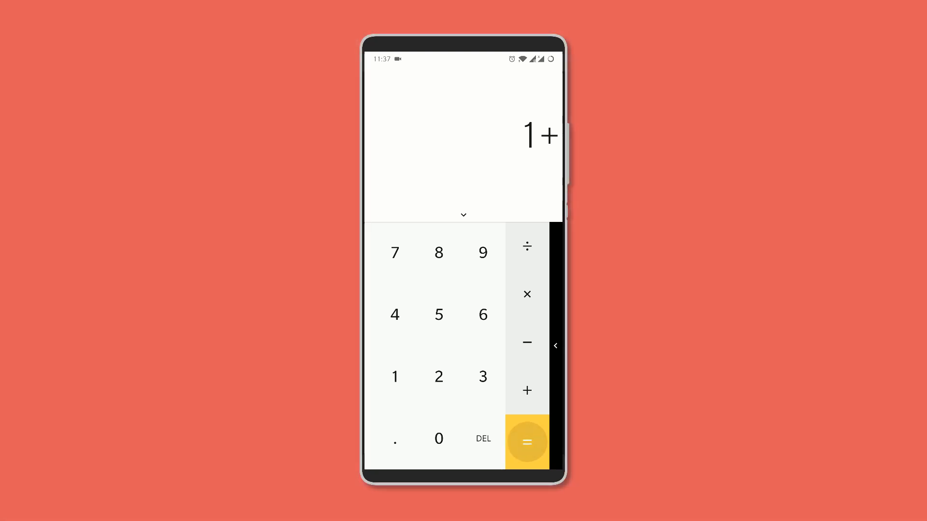